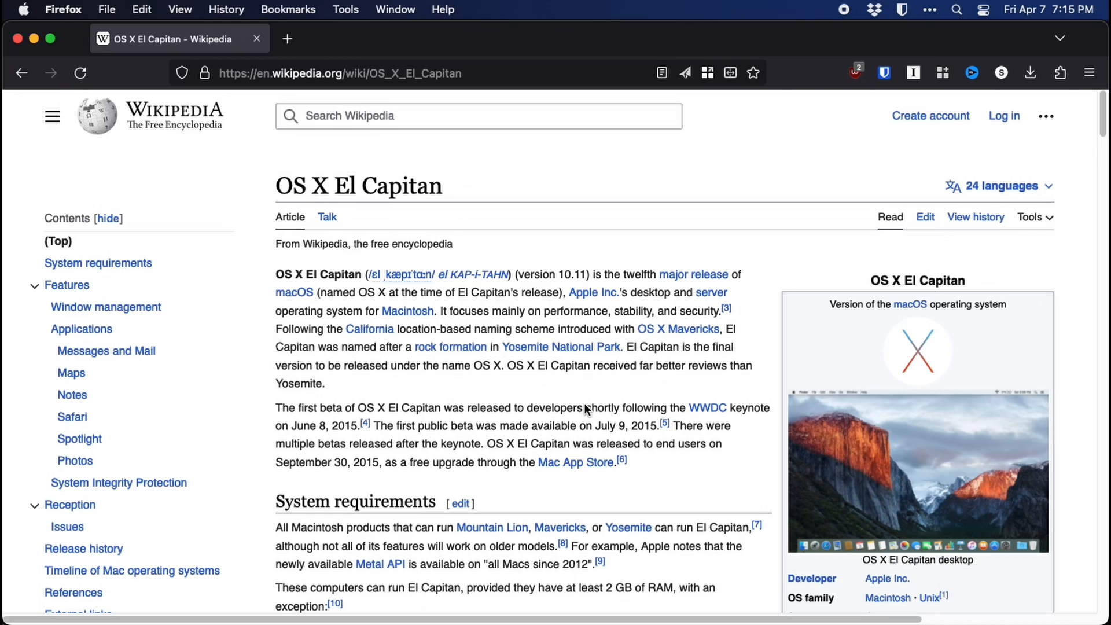
pyautogui.moveTo(591, 388)
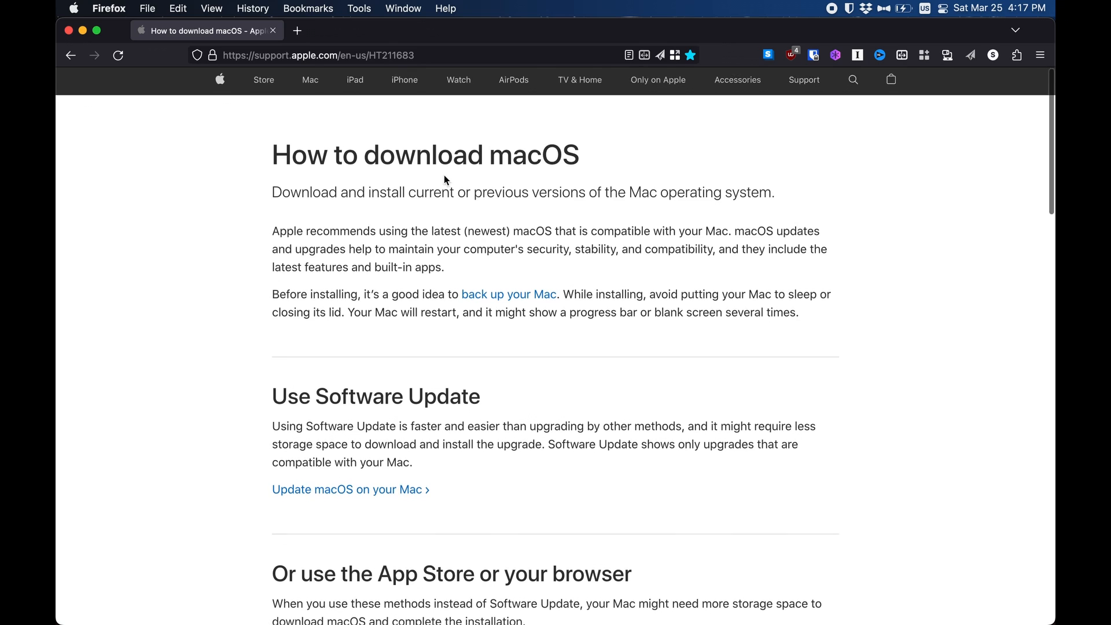
# Step: Scroll Apple's 'How to download macOS' page down to the Sierra / El Capitan 10.11 disk image links
pyautogui.scroll(-3)
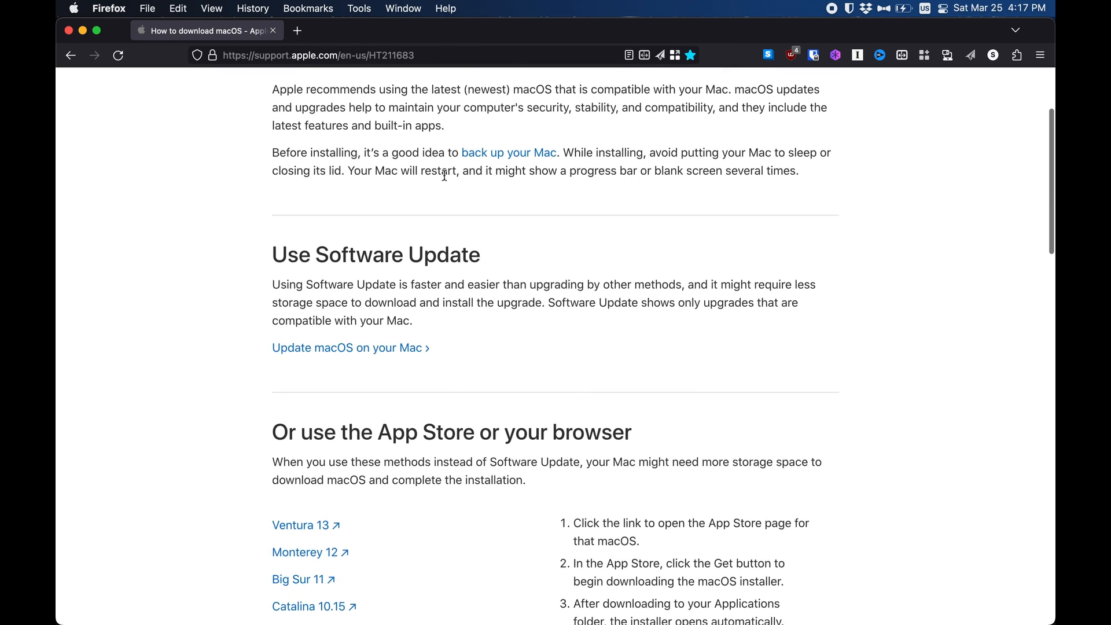
pyautogui.scroll(-3)
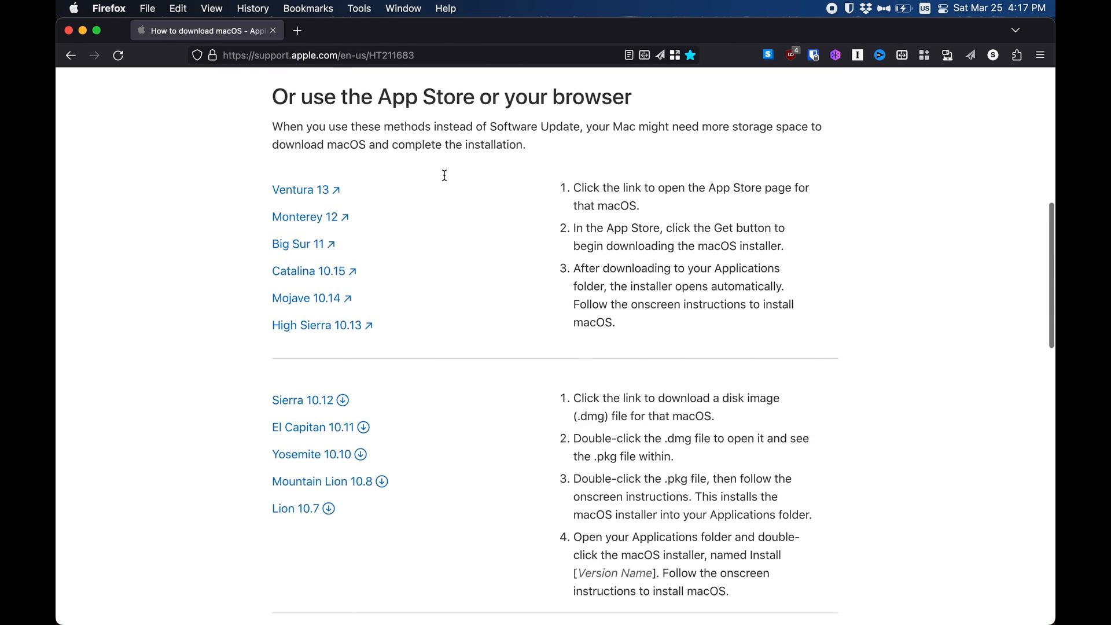
pyautogui.scroll(-3)
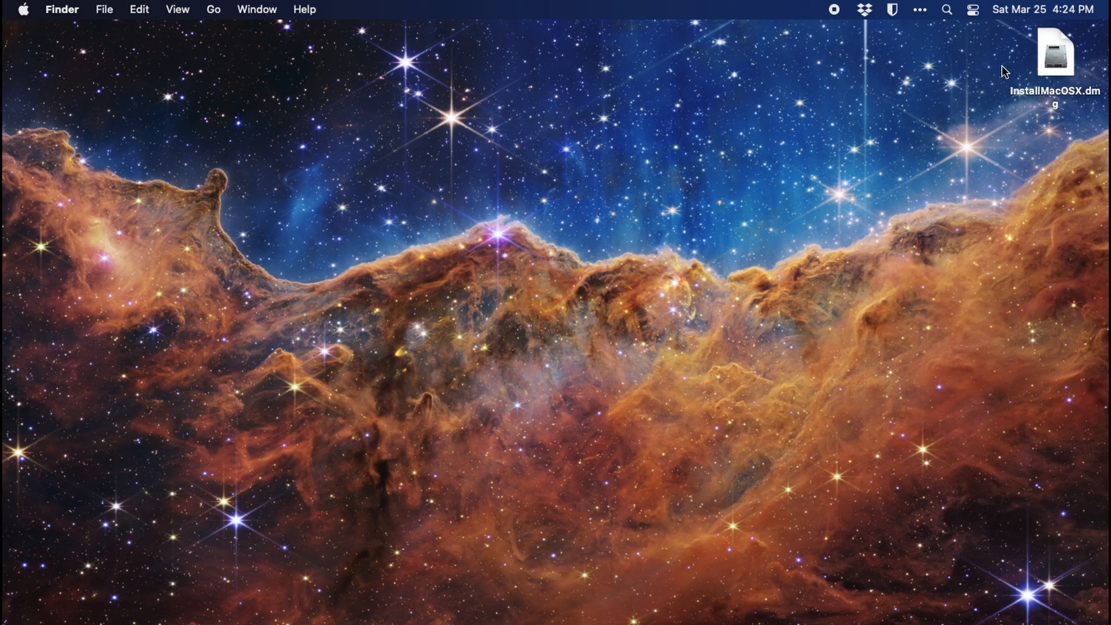
# Step: Mount InstallMacOSX.dmg, launch InstallMacOSX.pkg and allow its compatibility check so the OS X installer starts
pyautogui.doubleClick(1055, 53)
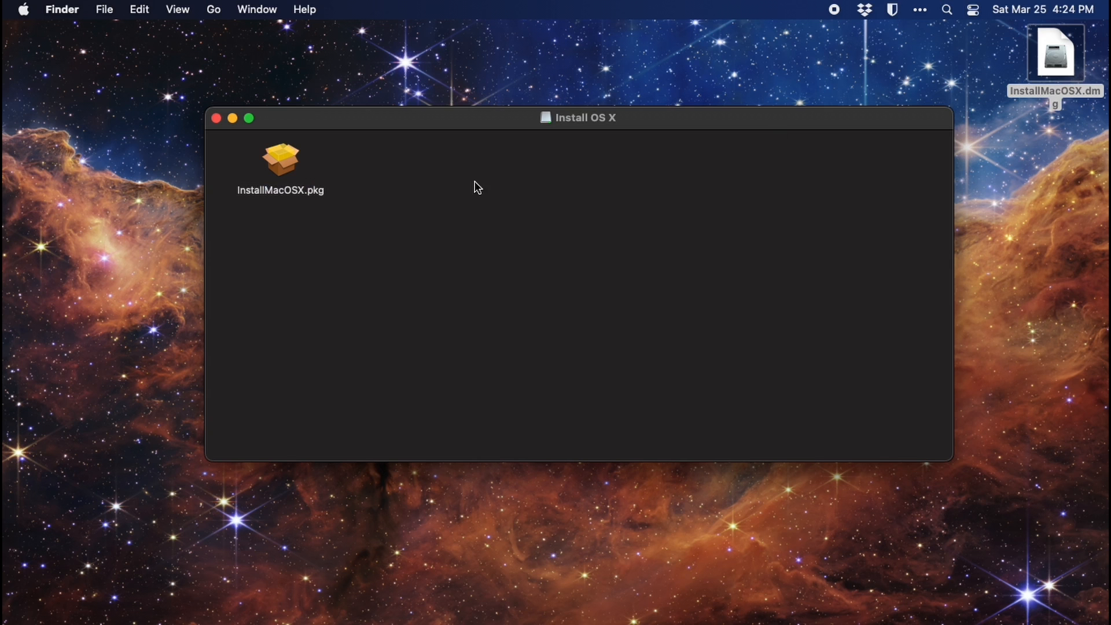
pyautogui.doubleClick(280, 159)
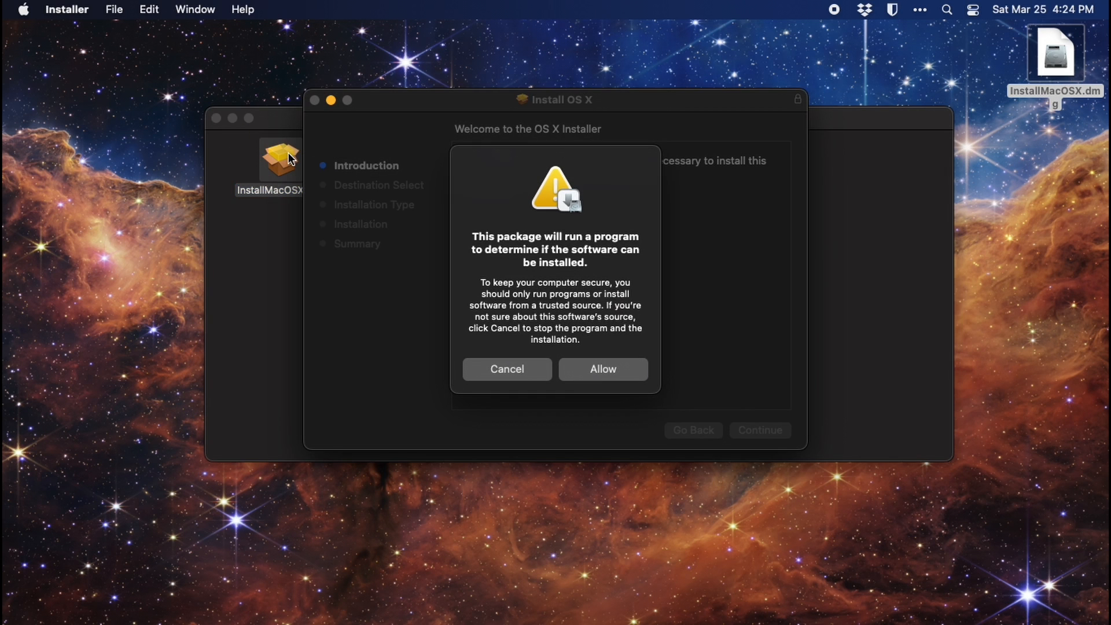
pyautogui.click(603, 369)
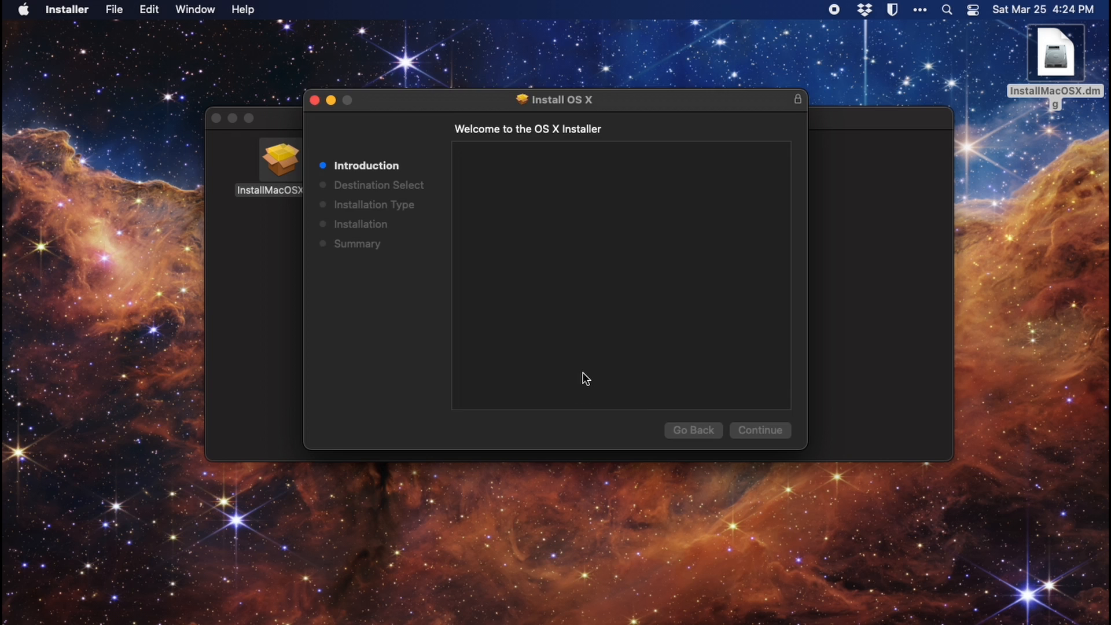
pyautogui.click(760, 430)
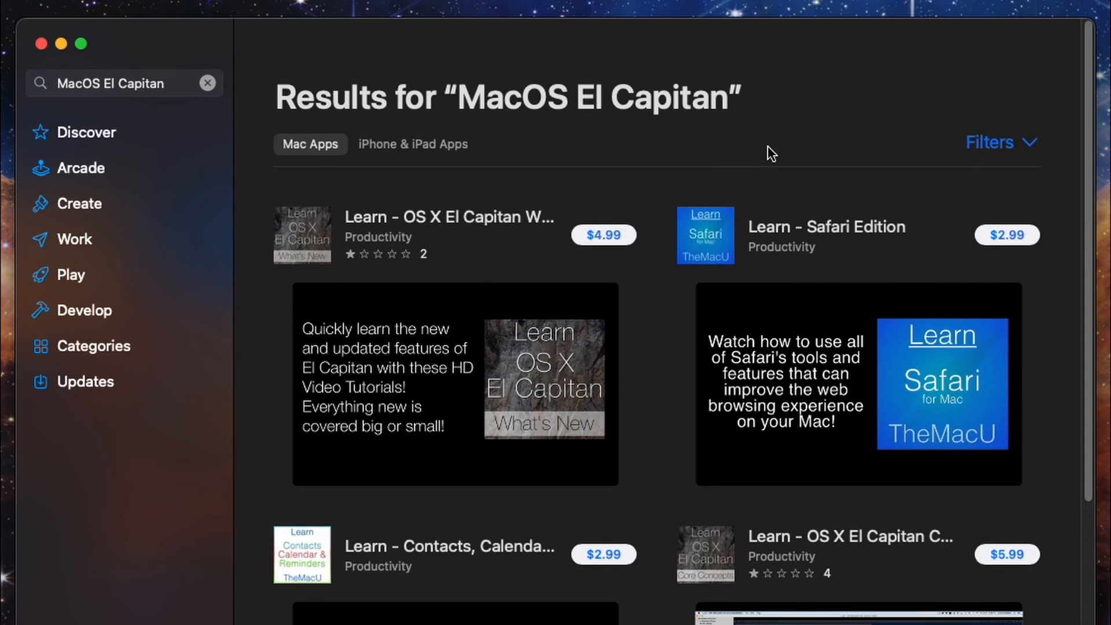
pyautogui.scroll(-3)
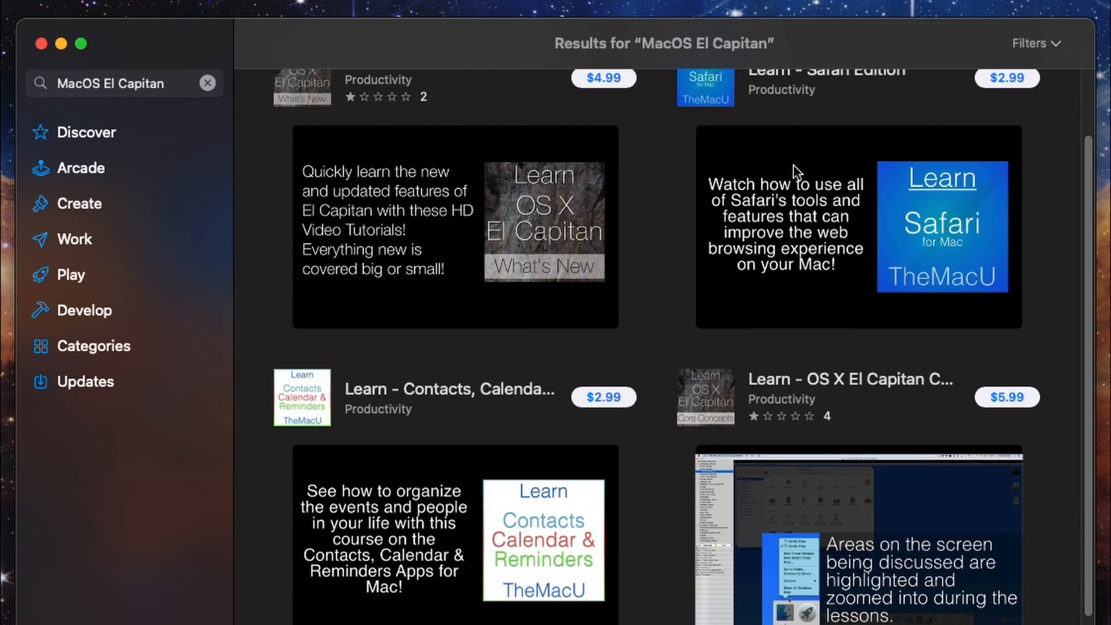